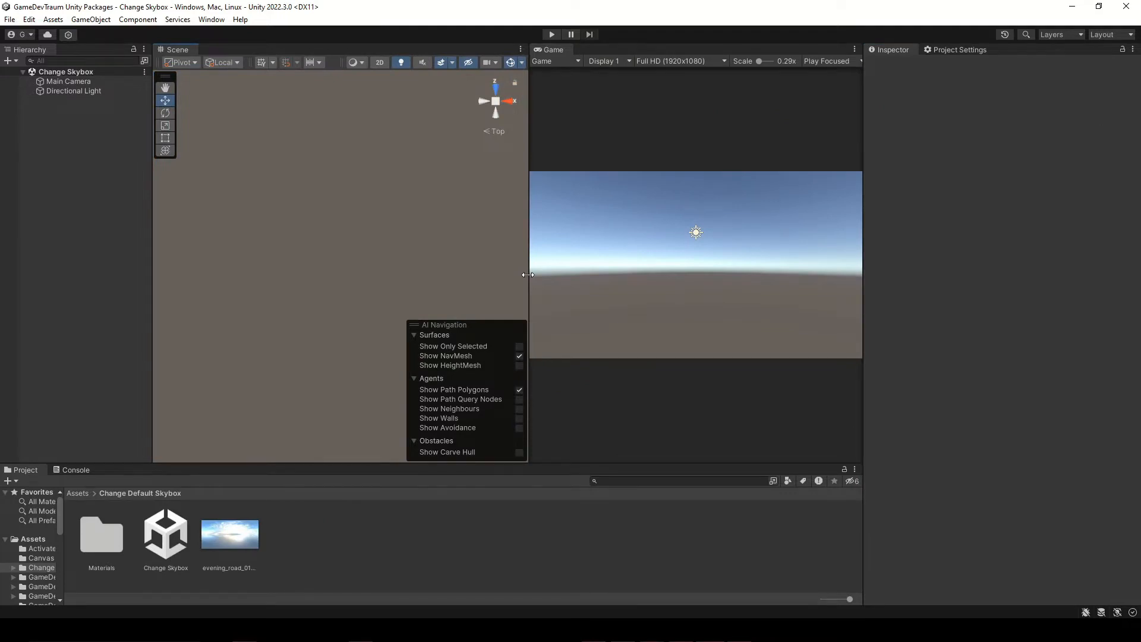
Set the evening_road HDR's Texture Shape to Cube in its import settings and apply
click(229, 534)
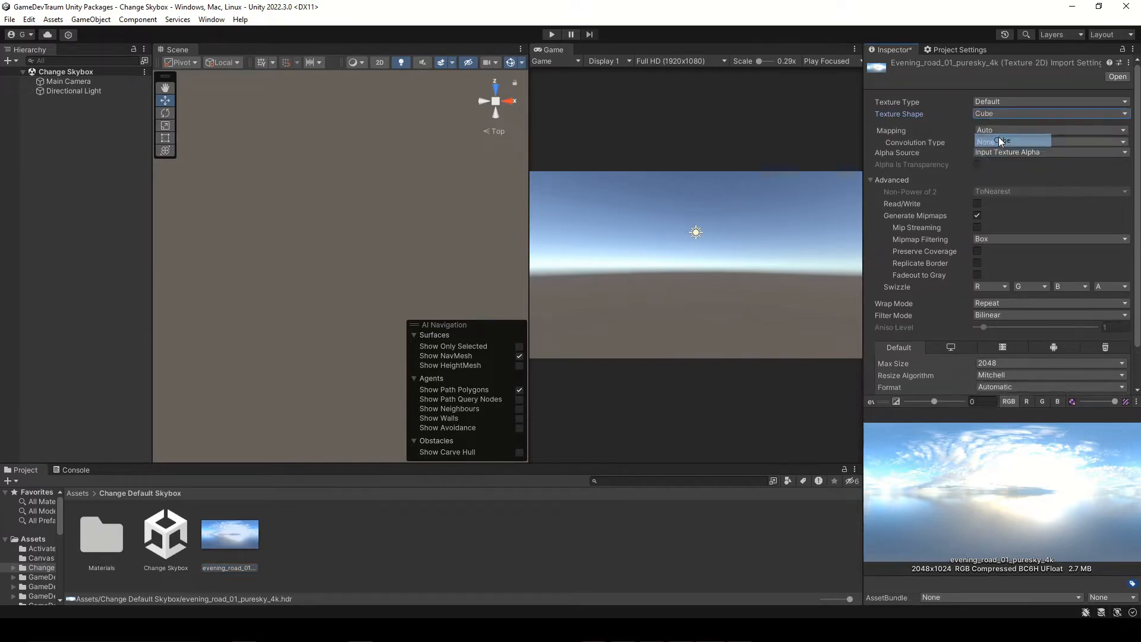
click(1118, 384)
text(My Skybox)
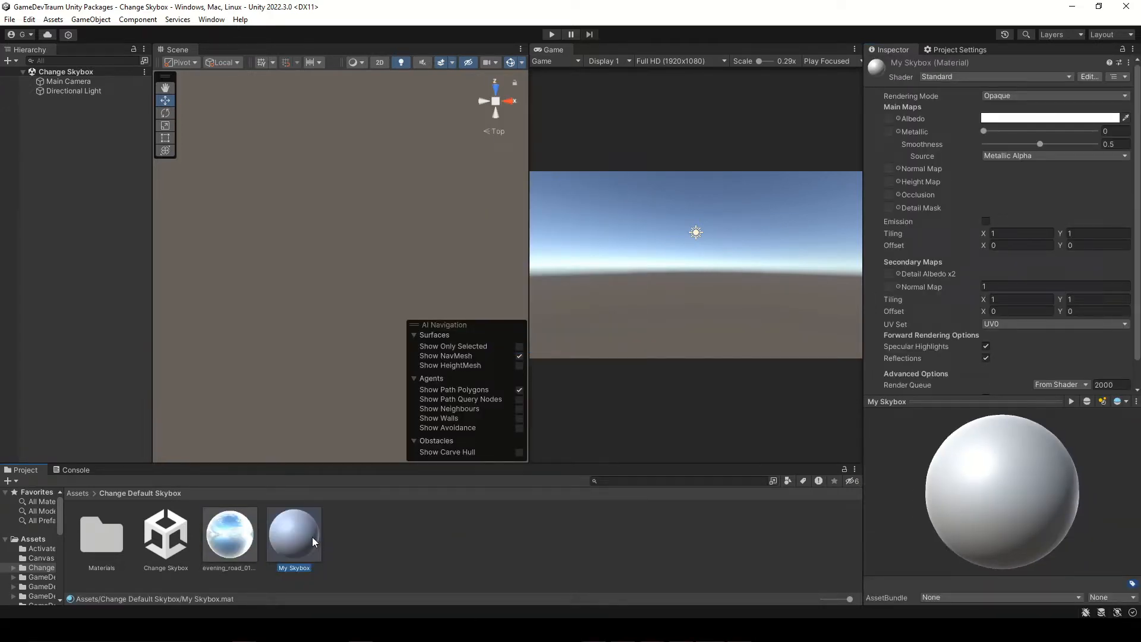
Give My Skybox the Skybox/Cubemap shader and assign the evening_road HDR cubemap
click(995, 77)
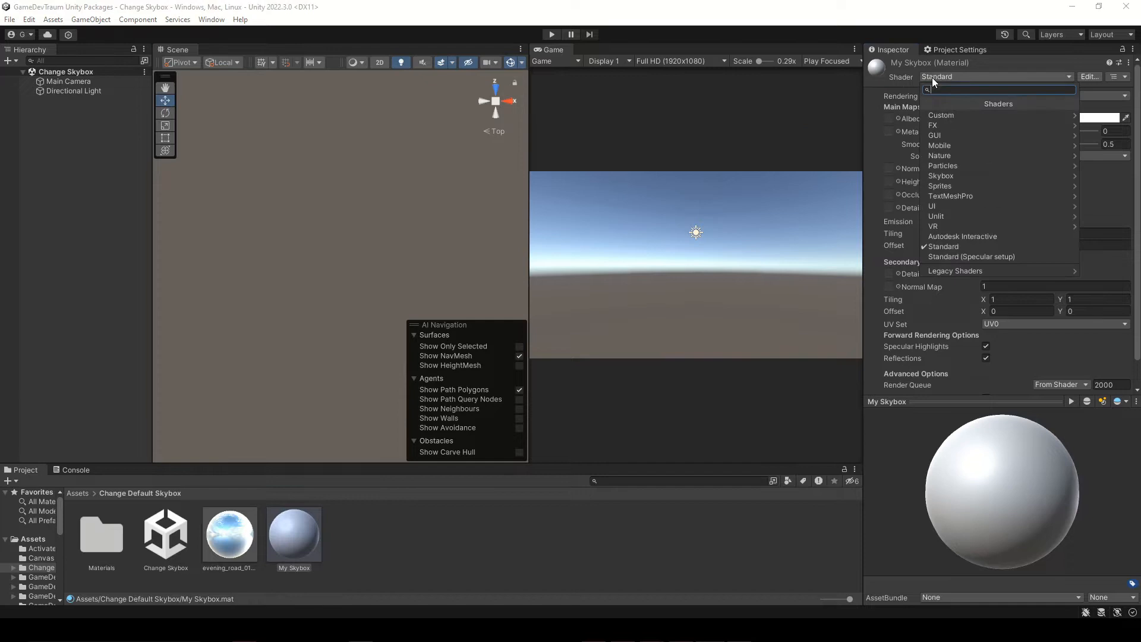
click(940, 176)
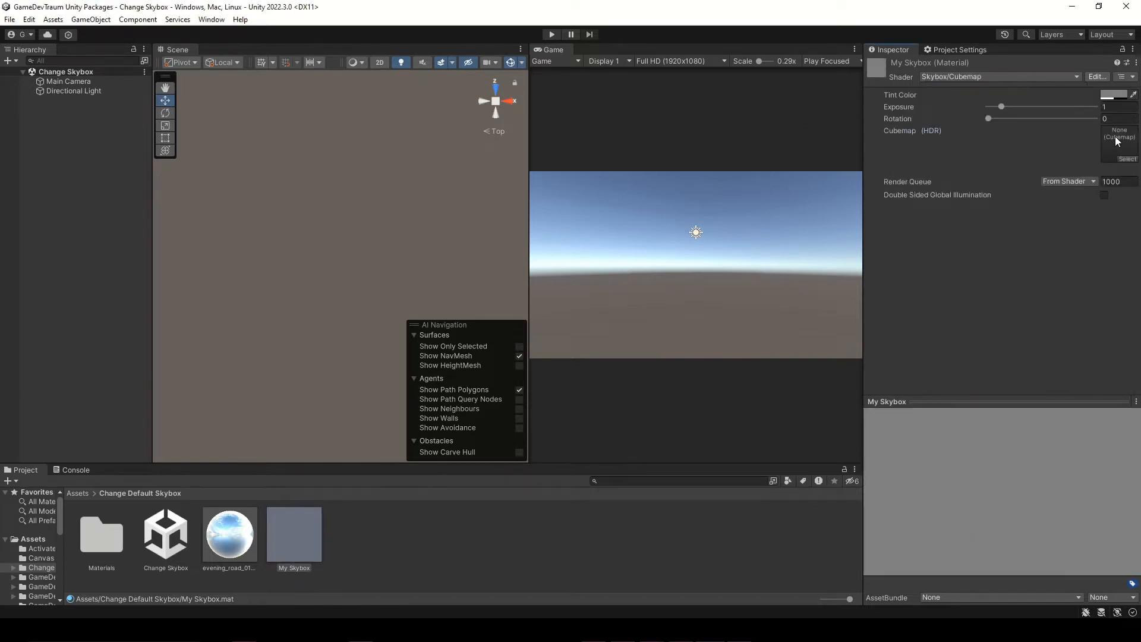
click(1118, 141)
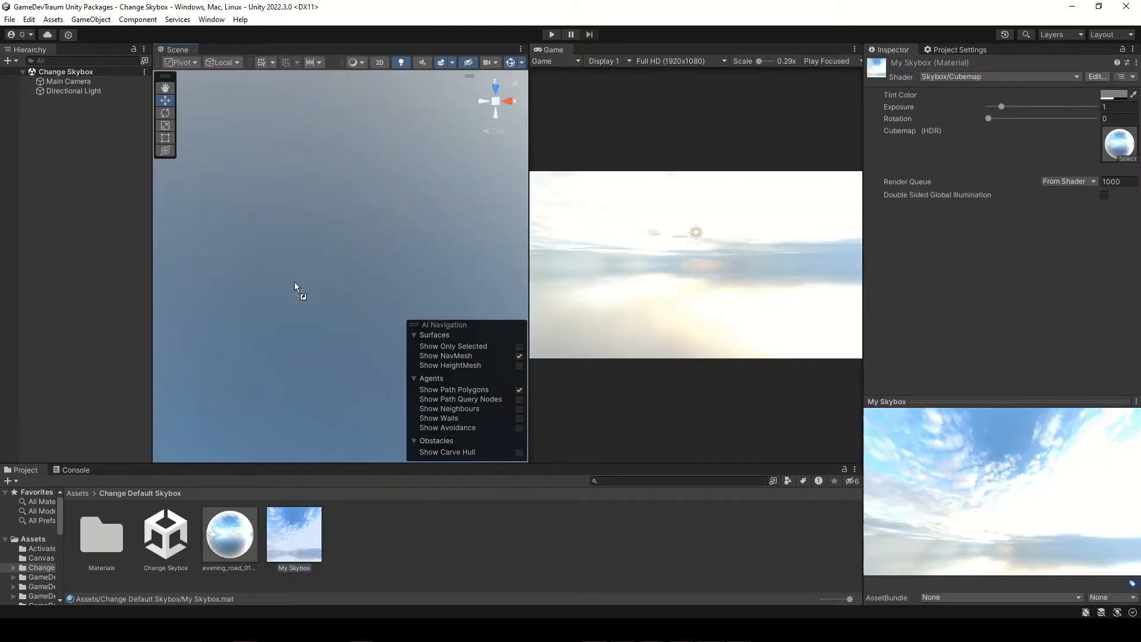
Drop My Skybox onto the scene sky, rotate the clouds, and confirm it under Lighting > Environment
drag(988, 117, 1046, 117)
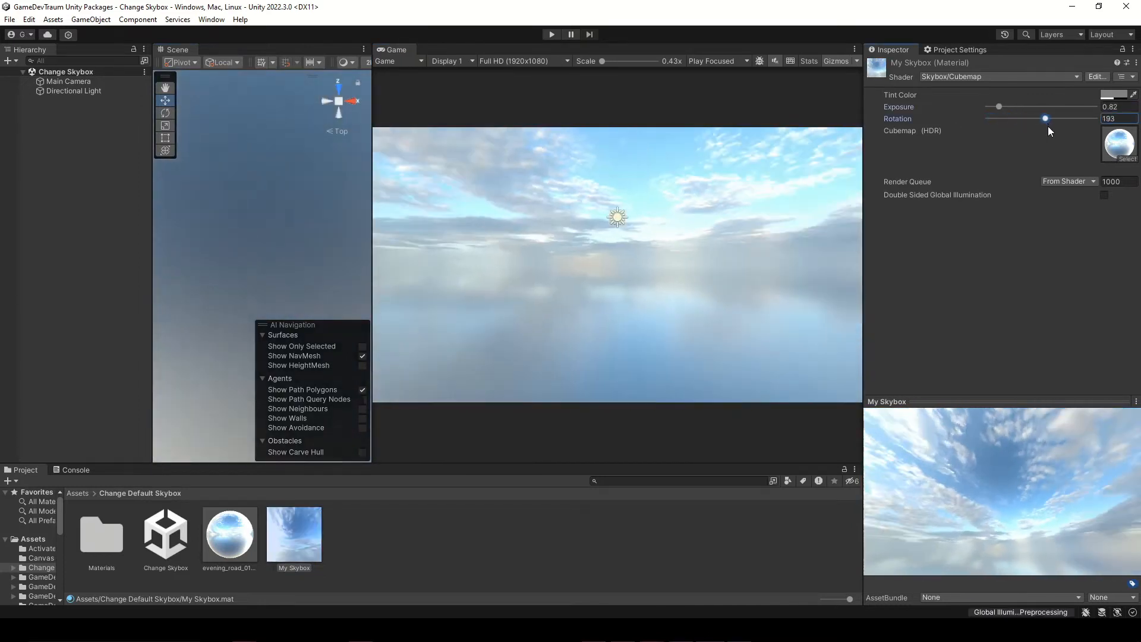
drag(1046, 118, 1051, 117)
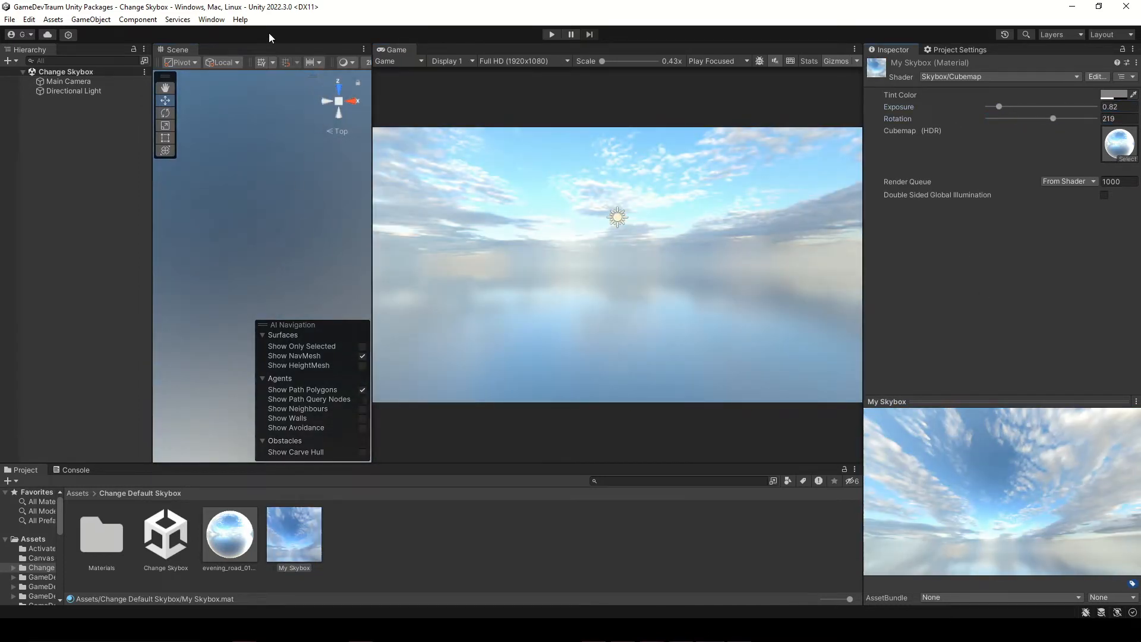
click(211, 19)
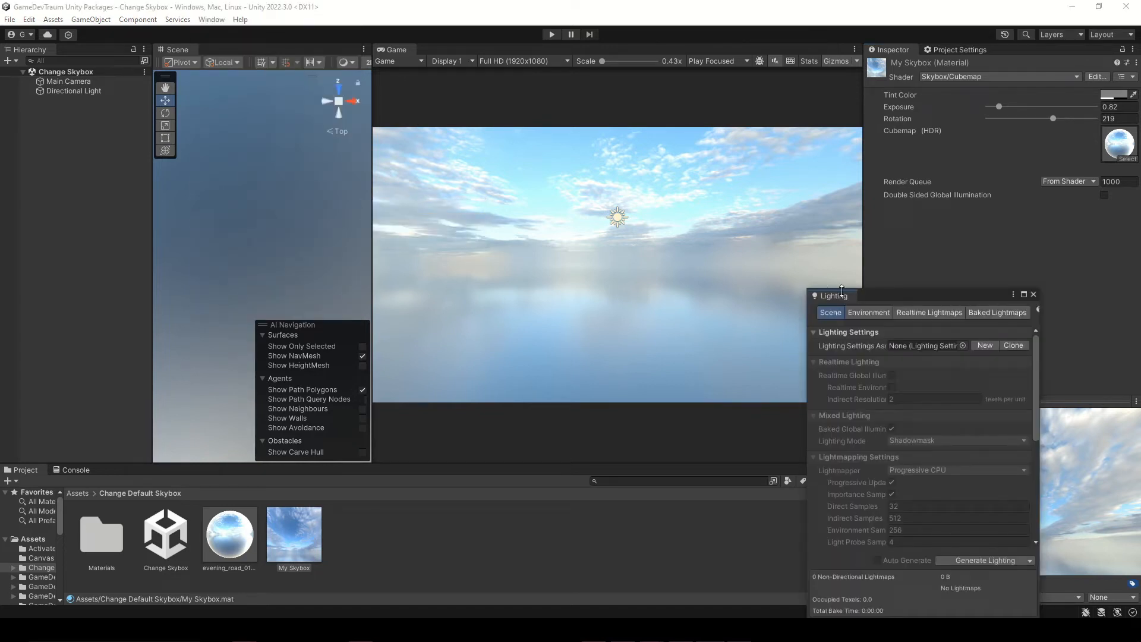
click(868, 245)
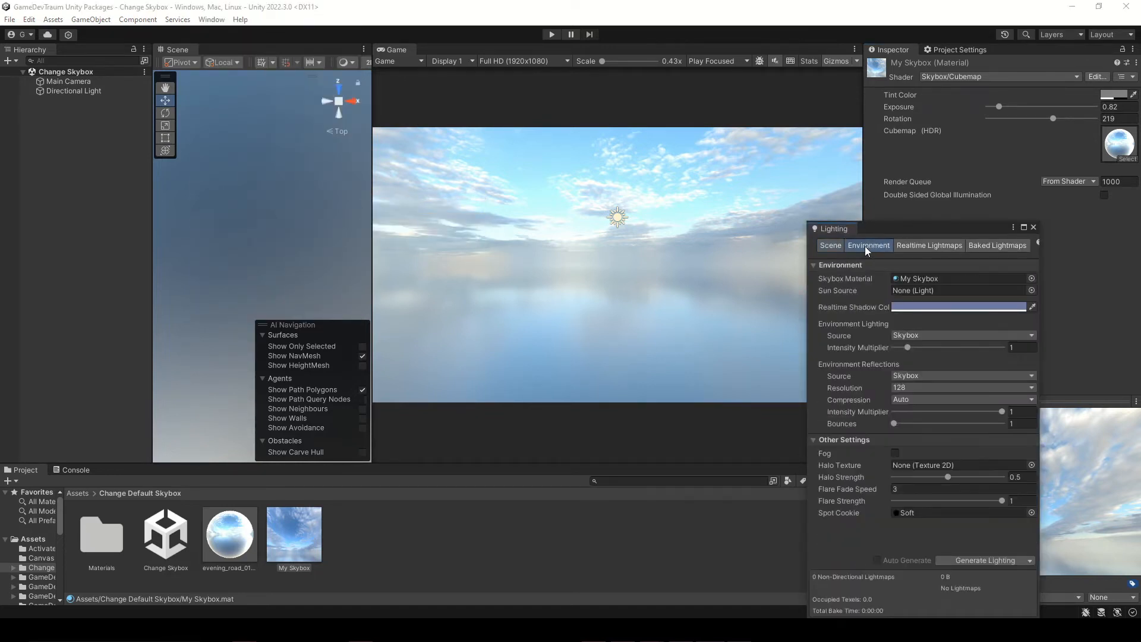